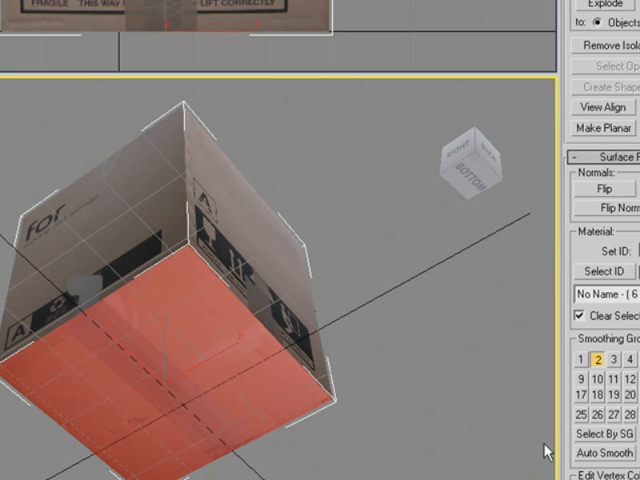
{"action": "mouse_move", "coordinate": [551, 453]}
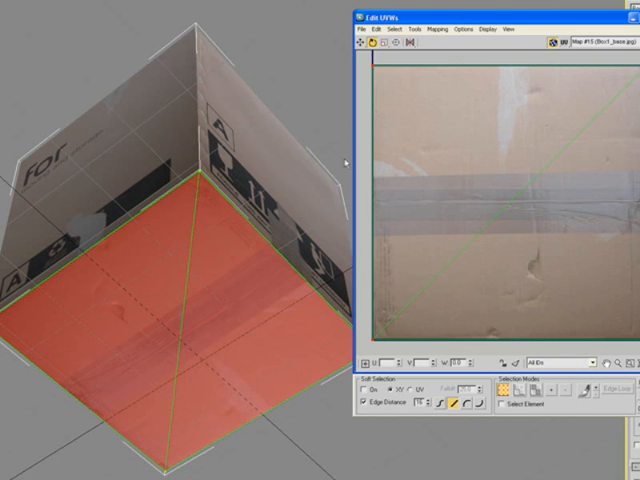
{"action": "mouse_move", "coordinate": [175, 200]}
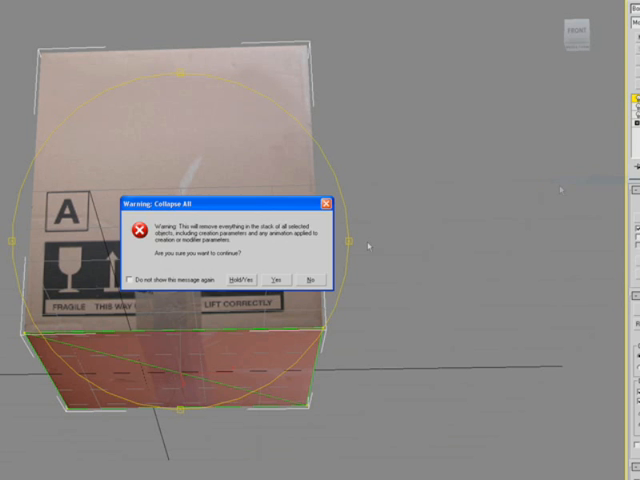
Confirm Collapse All so the box's modifiers merge into one editable object.
{"action": "left_click", "coordinate": [285, 278]}
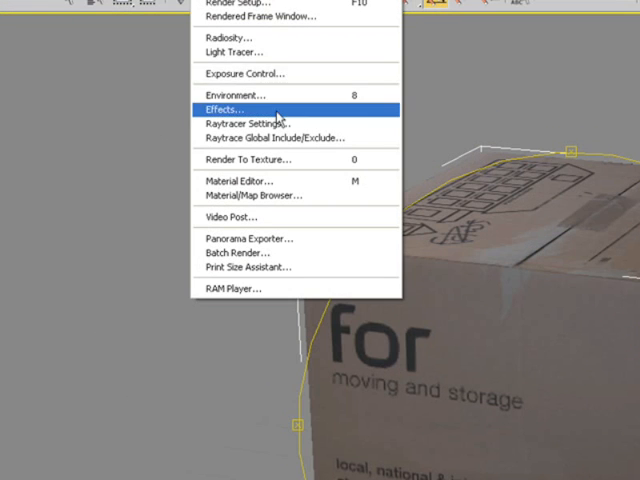
In Environment settings, set Ambient to grey 148, Tint to grey 201, and Level to 0.5.
{"action": "left_click", "coordinate": [222, 107]}
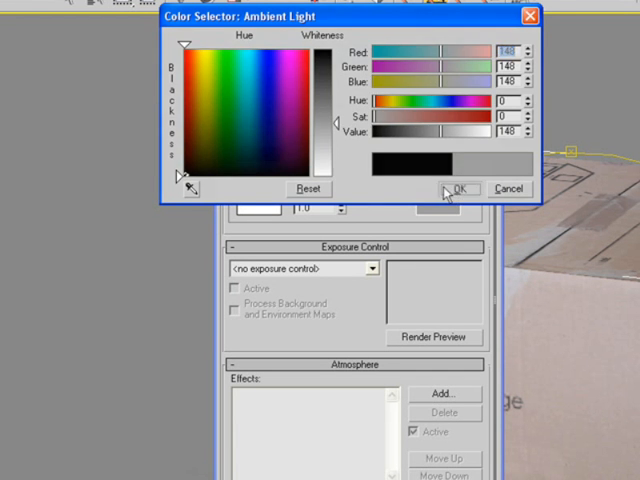
{"action": "left_click", "coordinate": [459, 189]}
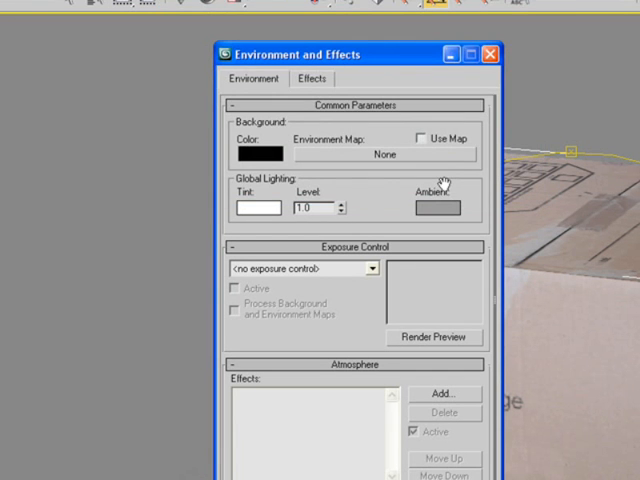
{"action": "left_click", "coordinate": [252, 206]}
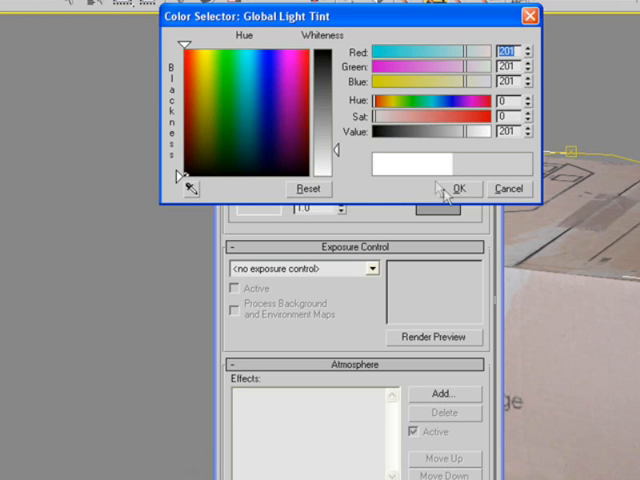
{"action": "left_click", "coordinate": [459, 188]}
{"action": "type", "text": "0.5"}
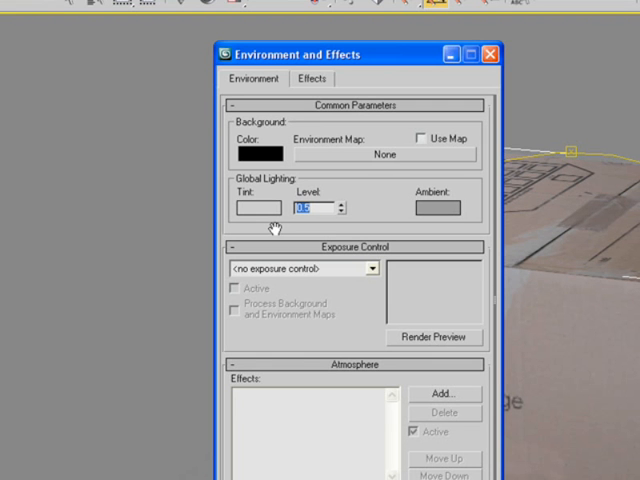
{"action": "mouse_move", "coordinate": [318, 222]}
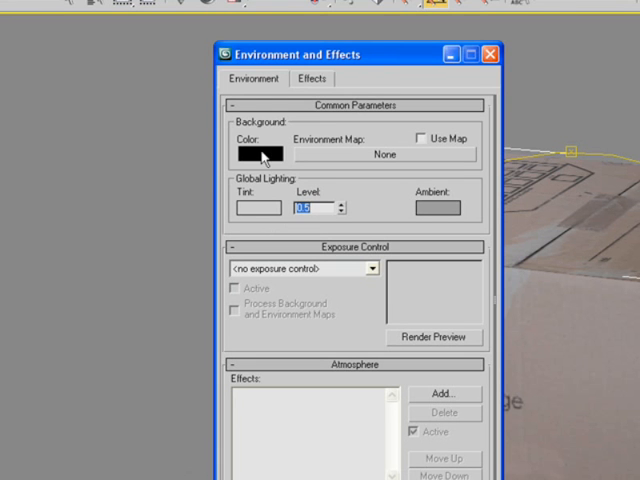
Set the background colour to RGB 233 and close Environment and Effects.
{"action": "left_click", "coordinate": [263, 153]}
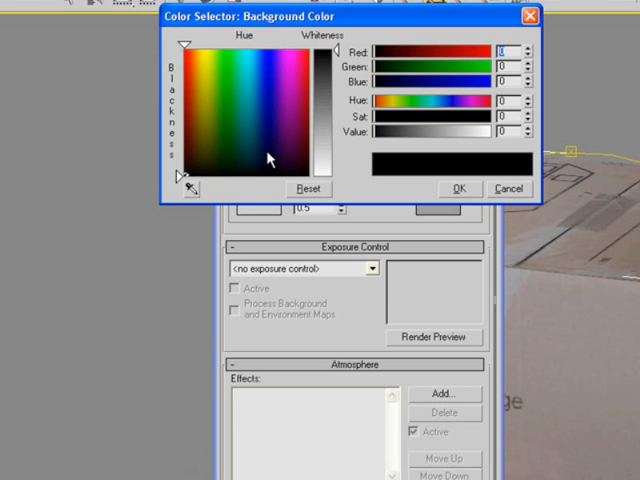
{"action": "mouse_move", "coordinate": [340, 160]}
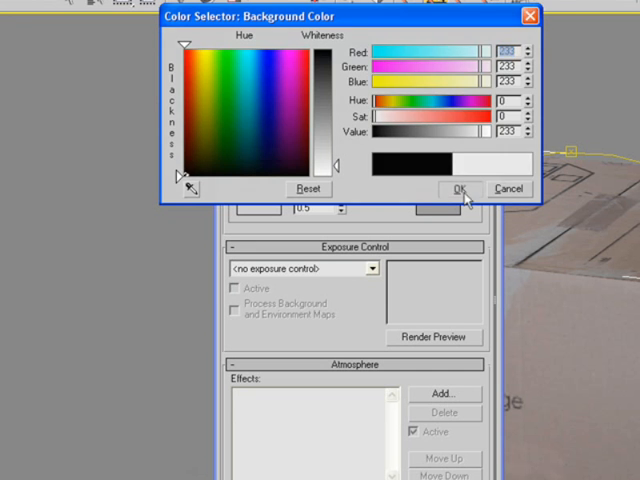
{"action": "left_click", "coordinate": [457, 189]}
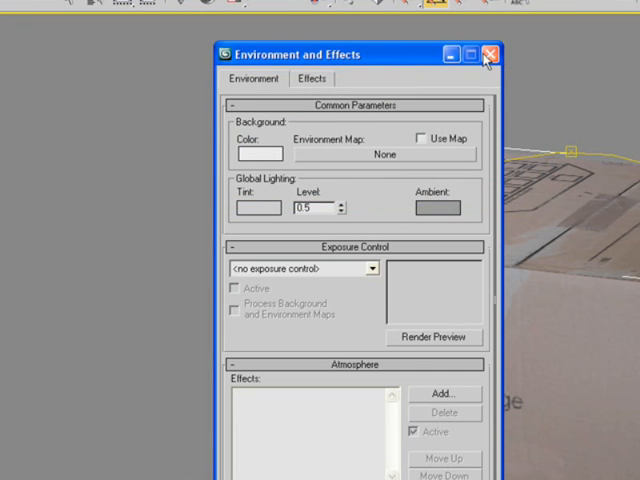
{"action": "left_click", "coordinate": [487, 54]}
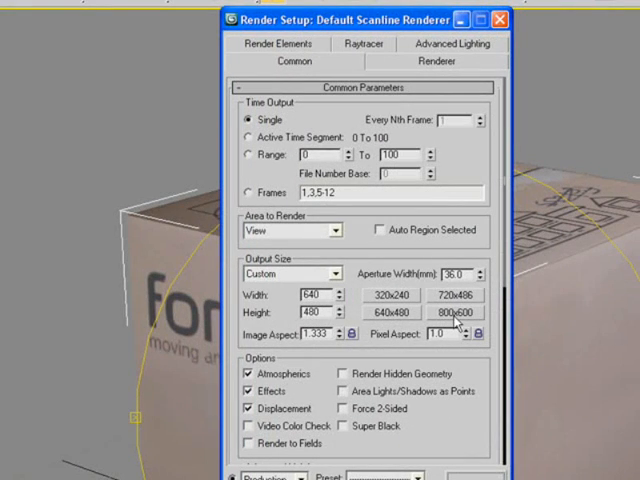
Set the Render Setup output size to 1920 × 1440.
{"action": "left_click", "coordinate": [455, 312]}
{"action": "type", "text": "1920"}
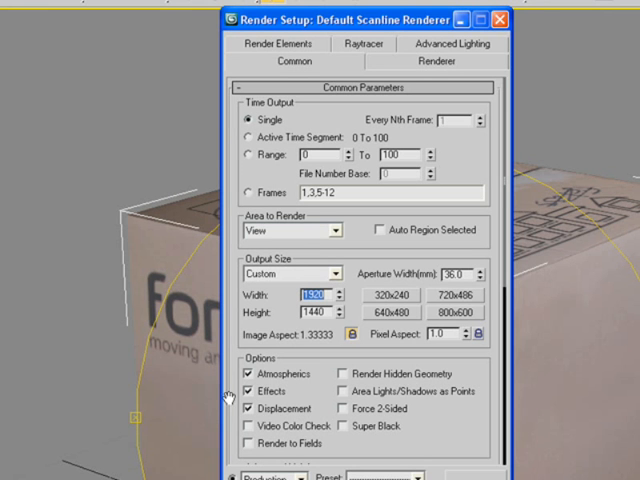
{"action": "mouse_move", "coordinate": [325, 340]}
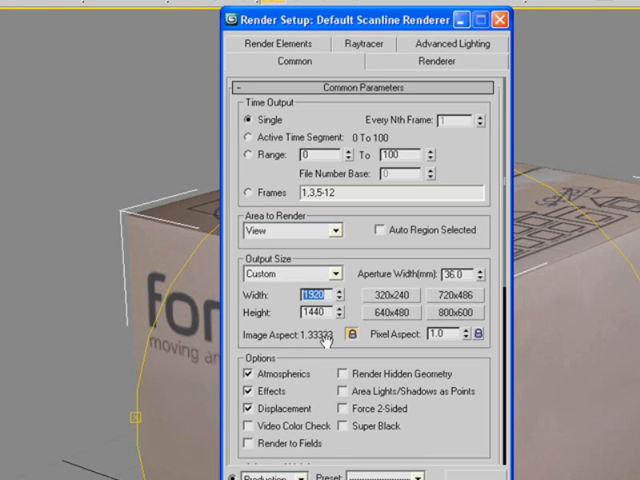
{"action": "left_click", "coordinate": [455, 309]}
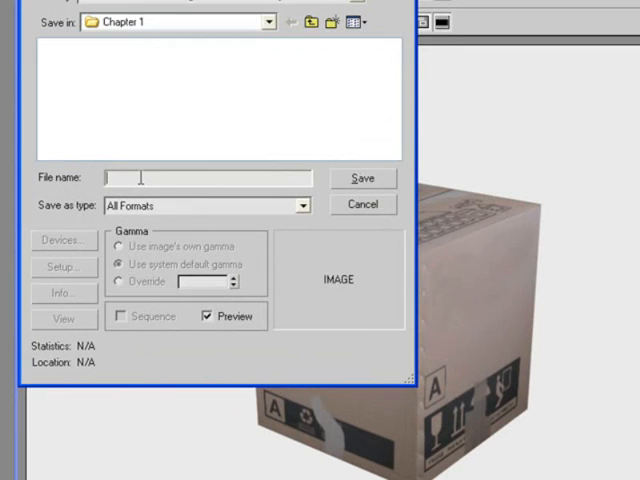
Save the rendered frame as box.jpg in Chapter 1 at JPEG quality 100.
{"action": "type", "text": "box"}
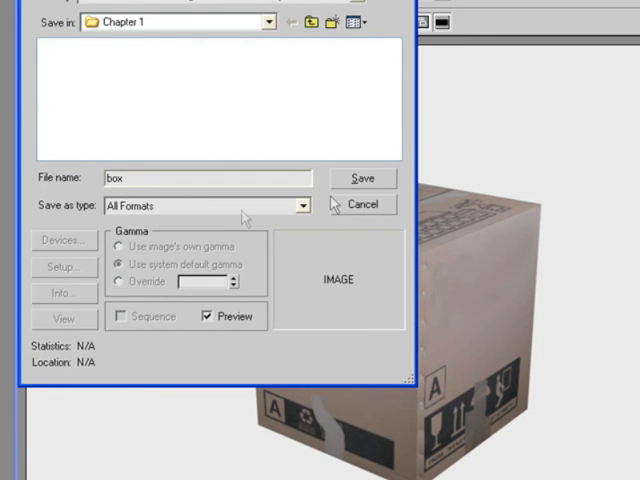
{"action": "left_click", "coordinate": [297, 205]}
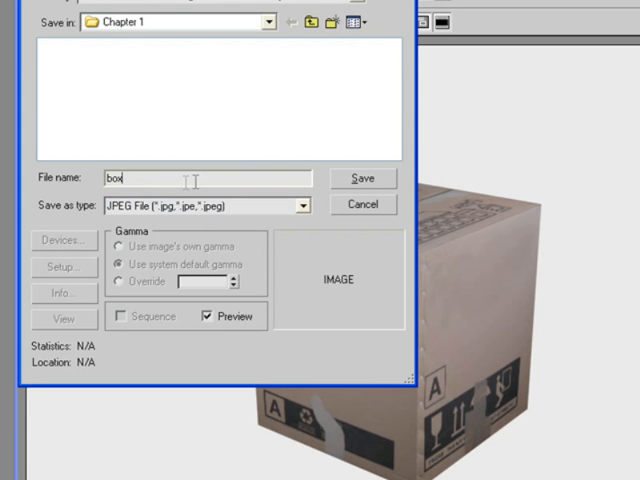
{"action": "left_click", "coordinate": [362, 178]}
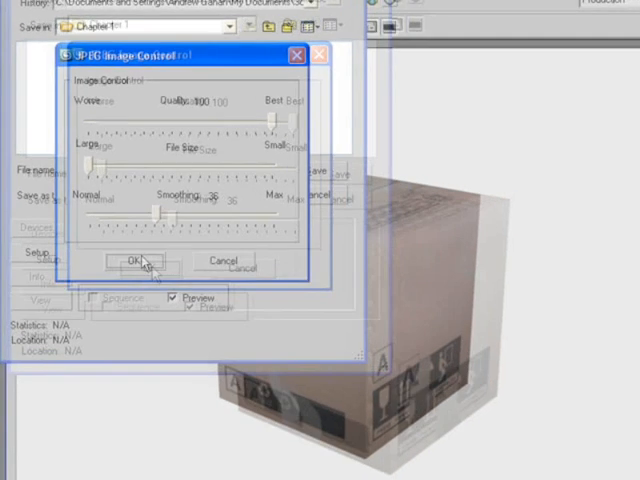
{"action": "left_click", "coordinate": [134, 259]}
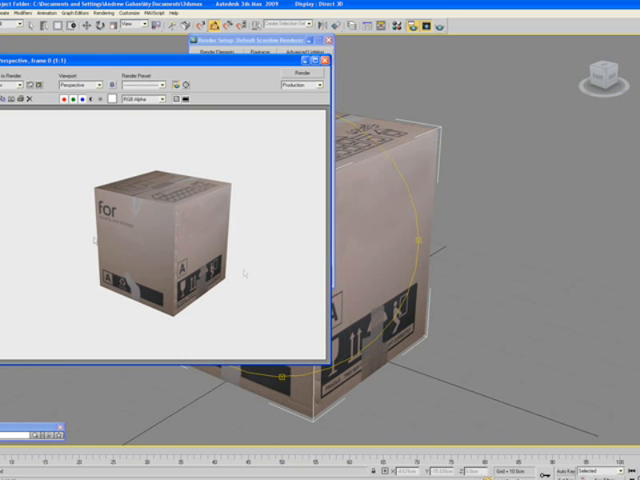
{"action": "mouse_move", "coordinate": [203, 143]}
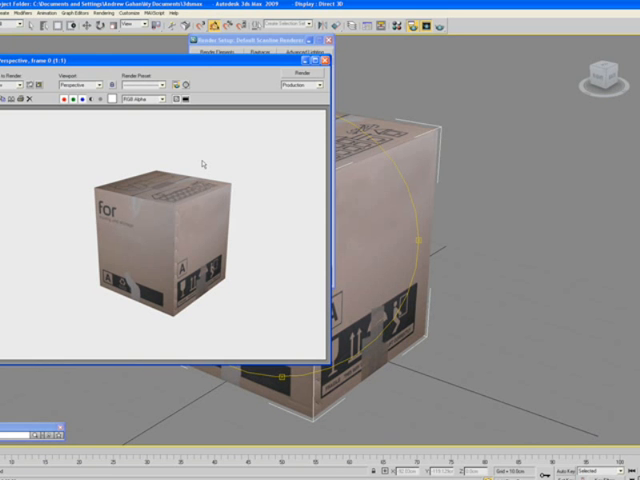
{"action": "mouse_move", "coordinate": [273, 225]}
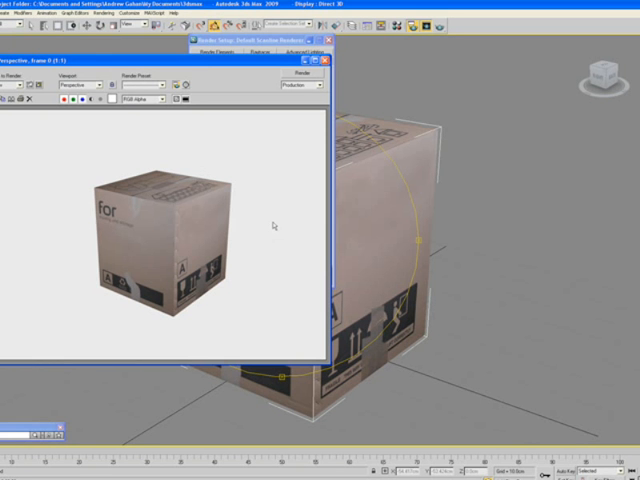